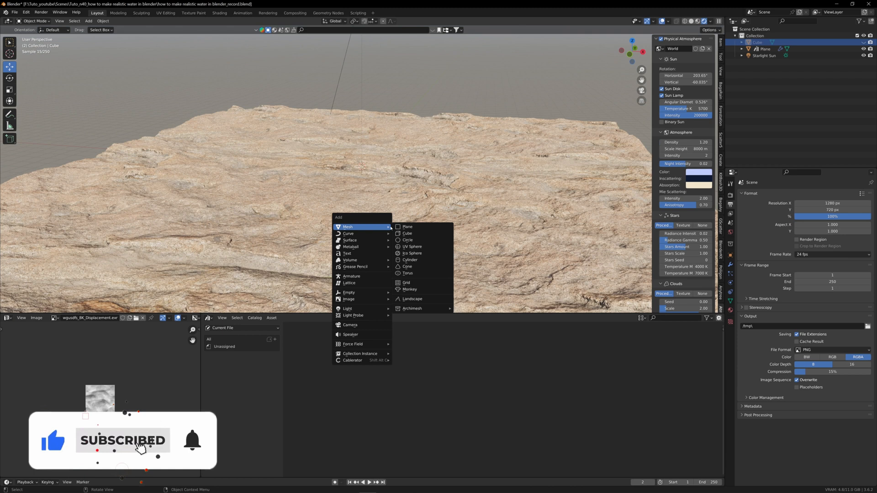
# Step: Add a cube, scale it into a wide flat slab spanning the terrain, and apply its transforms
pyautogui.click(408, 234)
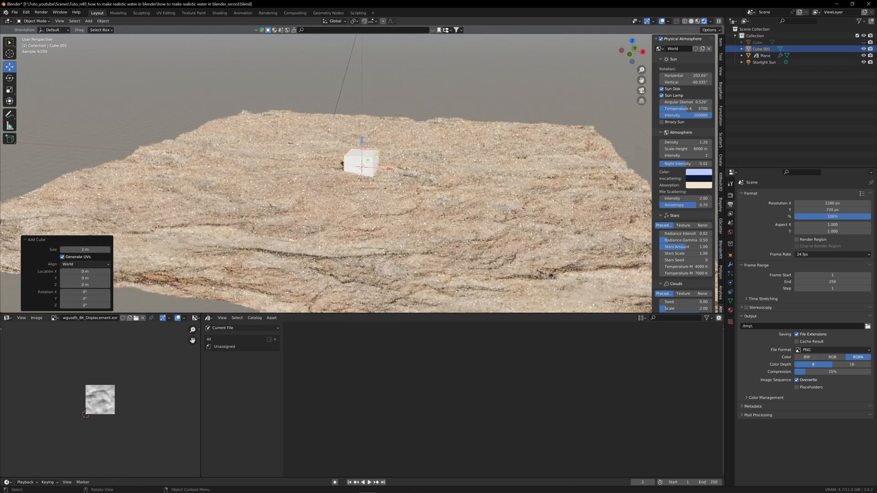
pyautogui.press('S')
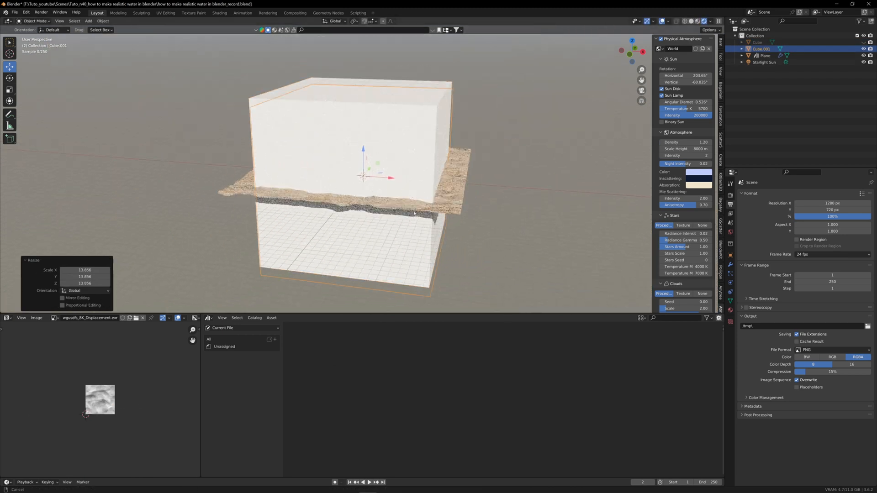
pyautogui.press('z')
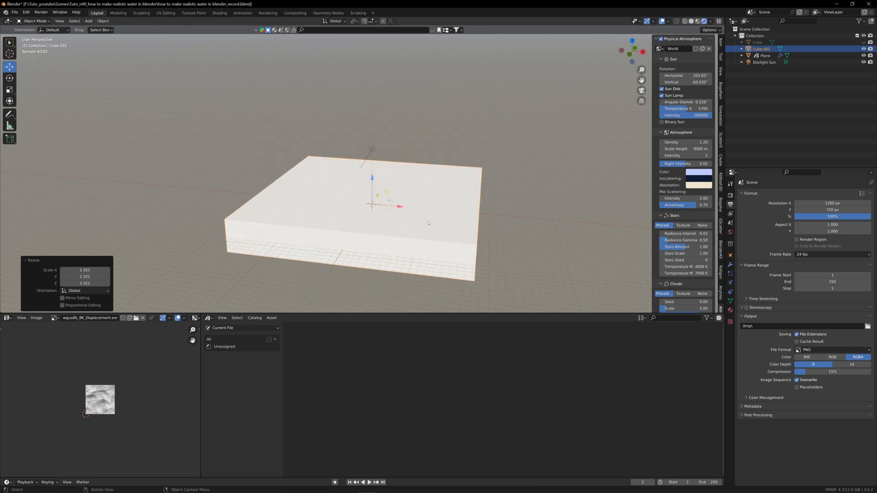
pyautogui.press('ctrl+a')
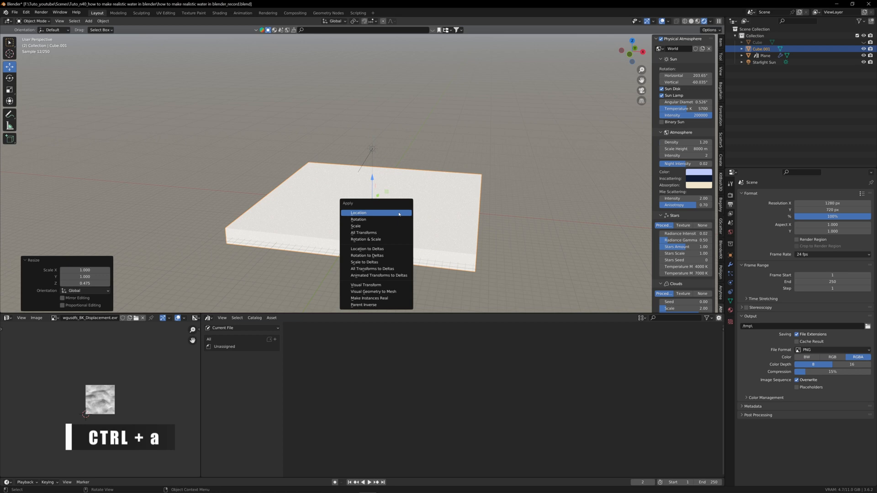
pyautogui.click(365, 239)
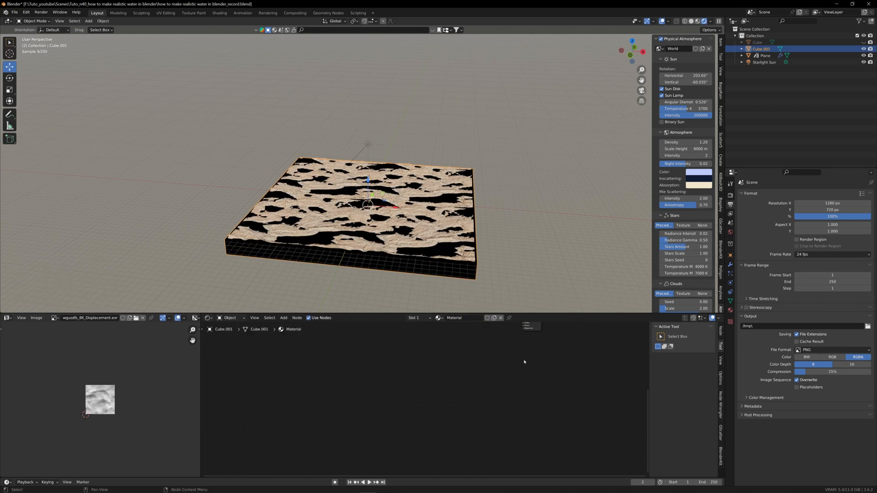
# Step: Wire the new material's Principled BSDF into the Material Output surface socket
pyautogui.press('shift+a')
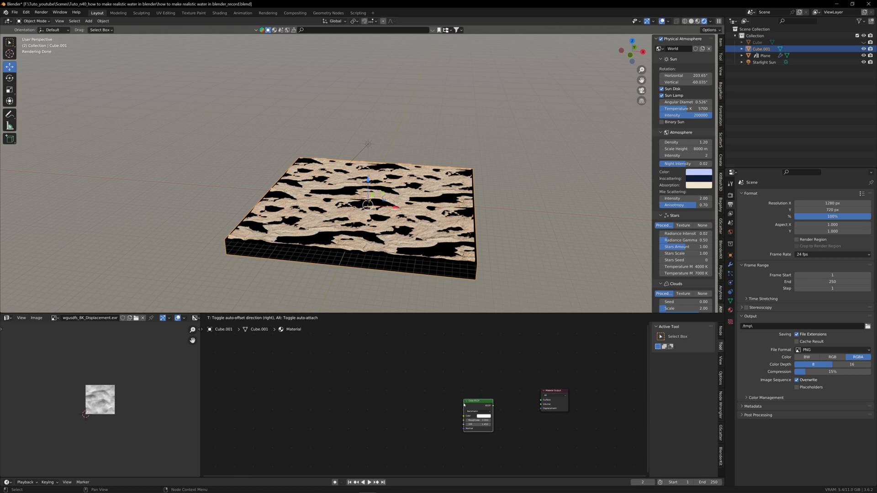
pyautogui.moveTo(477, 401); pyautogui.dragTo(531, 400)
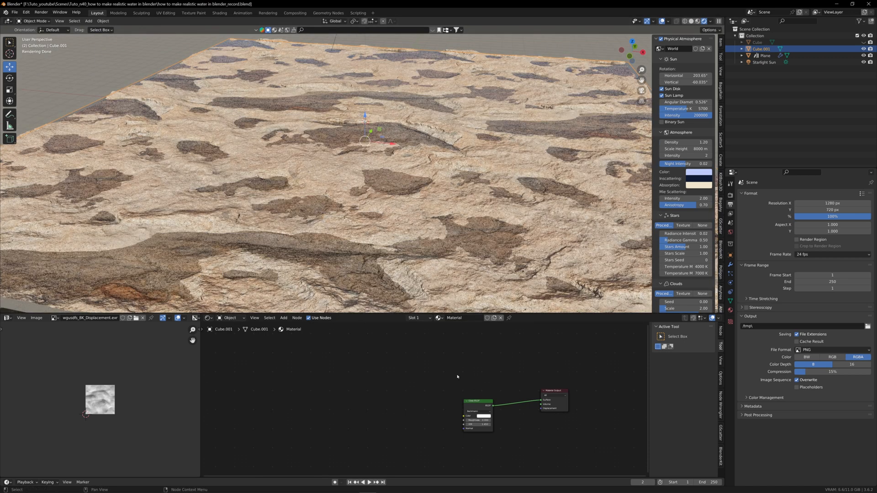
# Step: Add a Translucent BSDF and a Mix Shader, feeding the translucent shader into the mix
pyautogui.write('trans')
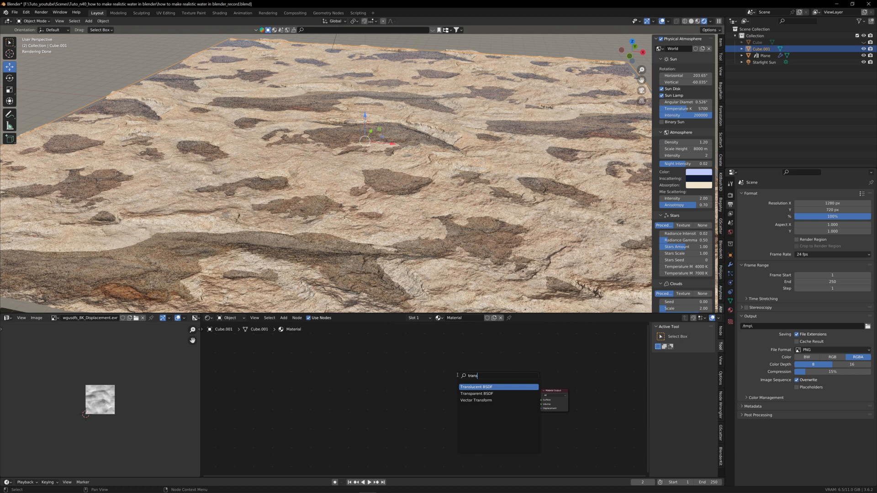
pyautogui.click(476, 394)
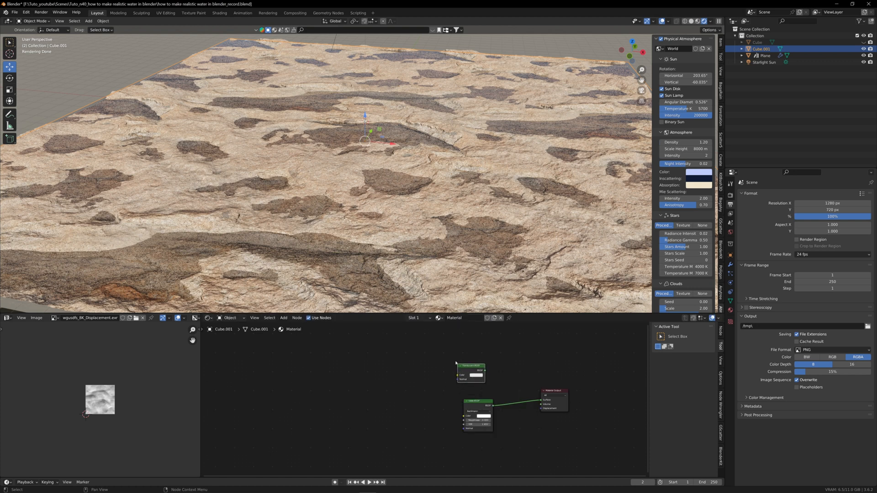
pyautogui.click(283, 317)
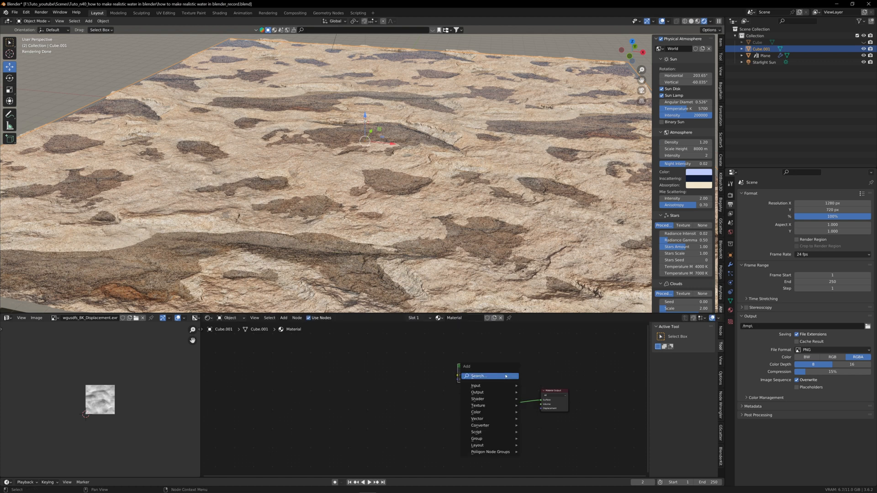
pyautogui.write('mix')
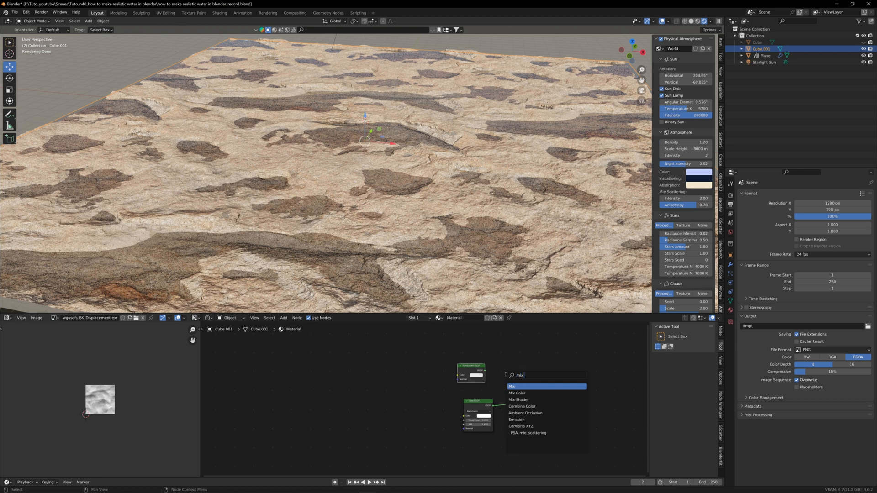
pyautogui.click(518, 400)
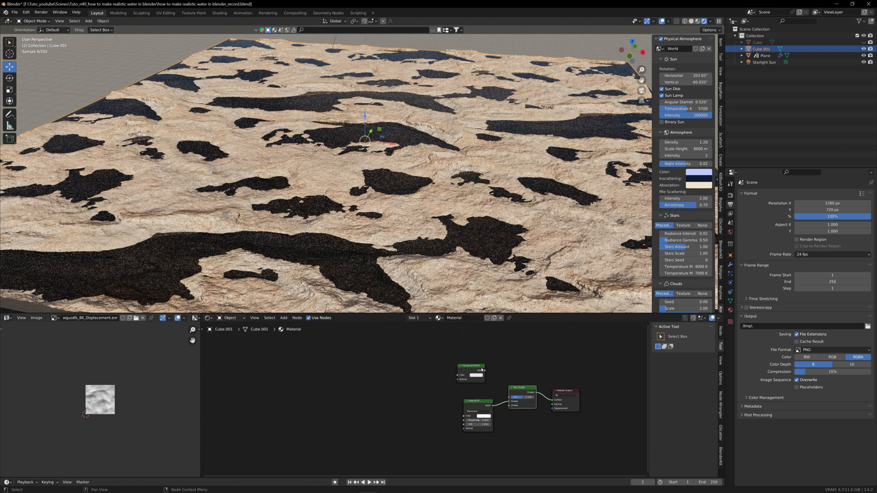
pyautogui.moveTo(485, 374); pyautogui.dragTo(509, 397)
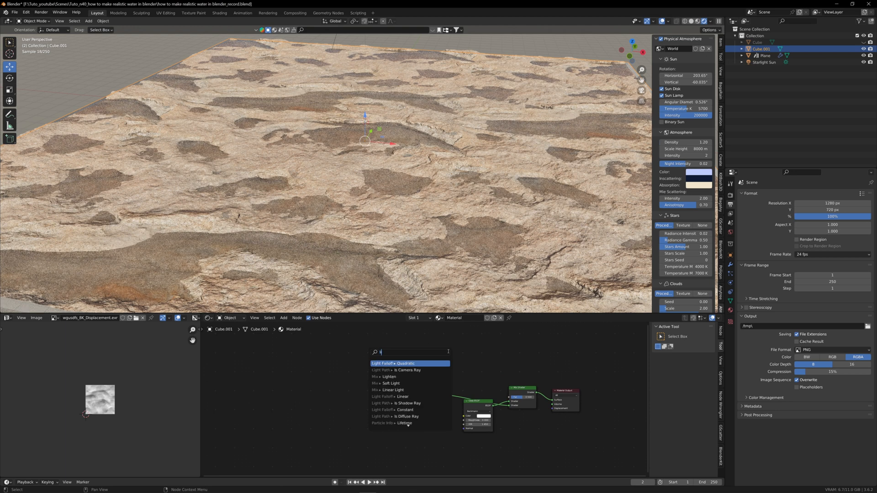
# Step: Search for a Light Path node to drive the mix factor
pyautogui.write('light')
pyautogui.write('n')
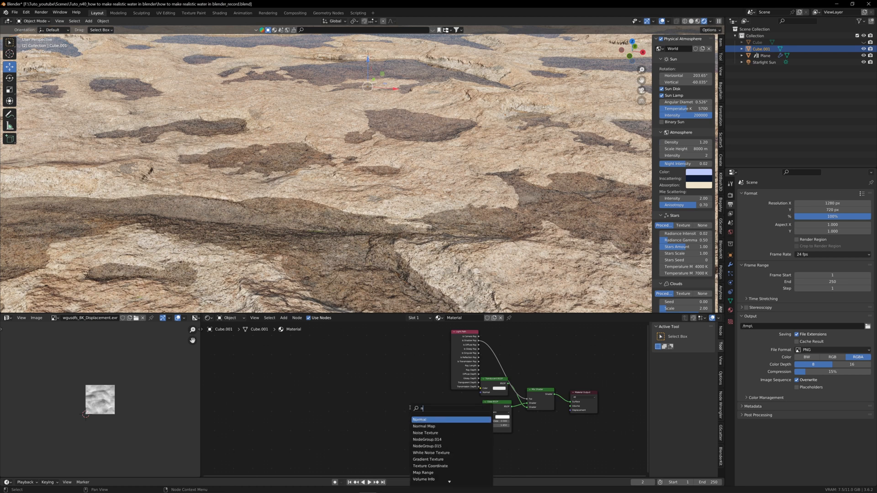
# Step: Add a Noise Texture and a Bump node to roughen the water surface normal
pyautogui.write('oise')
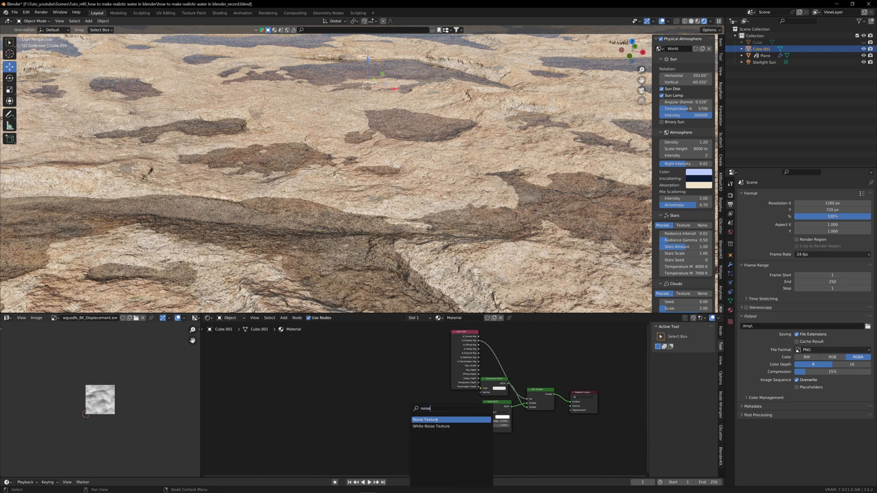
pyautogui.click(424, 420)
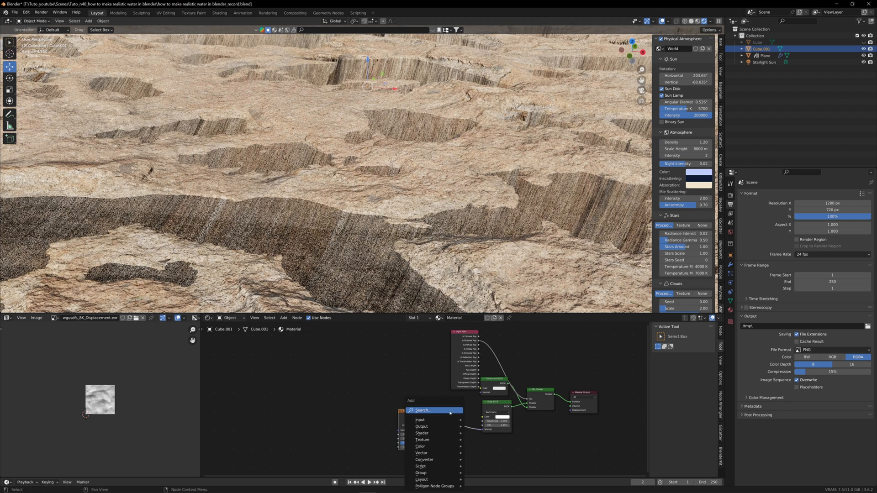
pyautogui.write('bump')
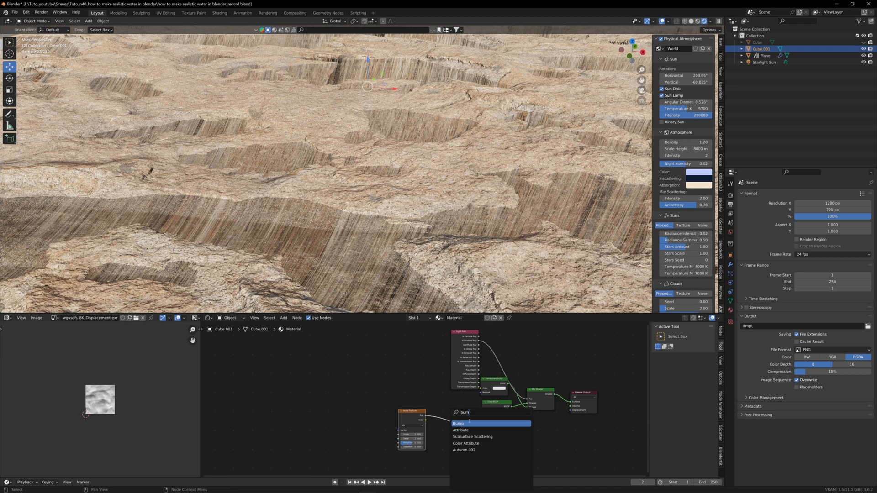
pyautogui.click(456, 423)
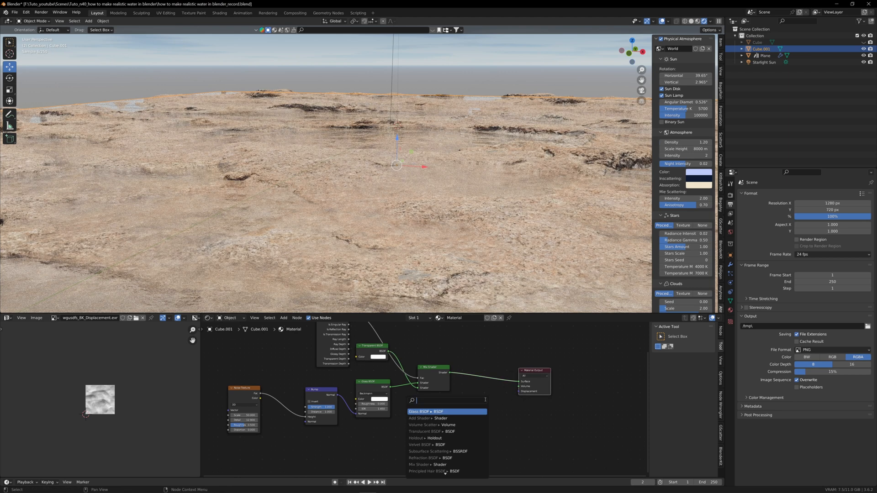
# Step: Add a Volume Absorption shader for the material's volume socket
pyautogui.write('volum')
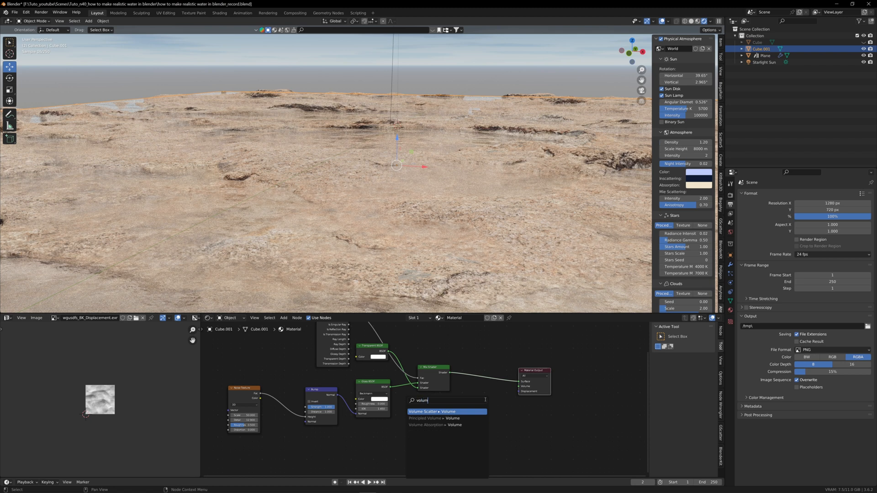
pyautogui.moveTo(442, 425)
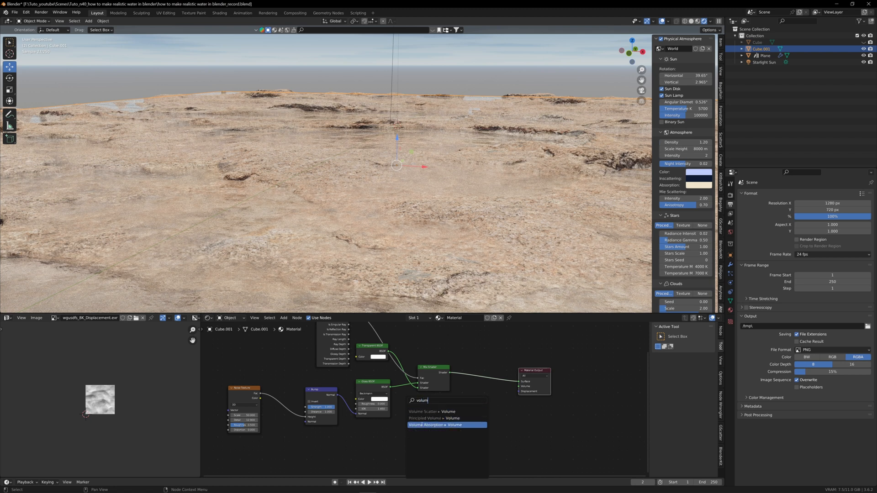
pyautogui.click(445, 424)
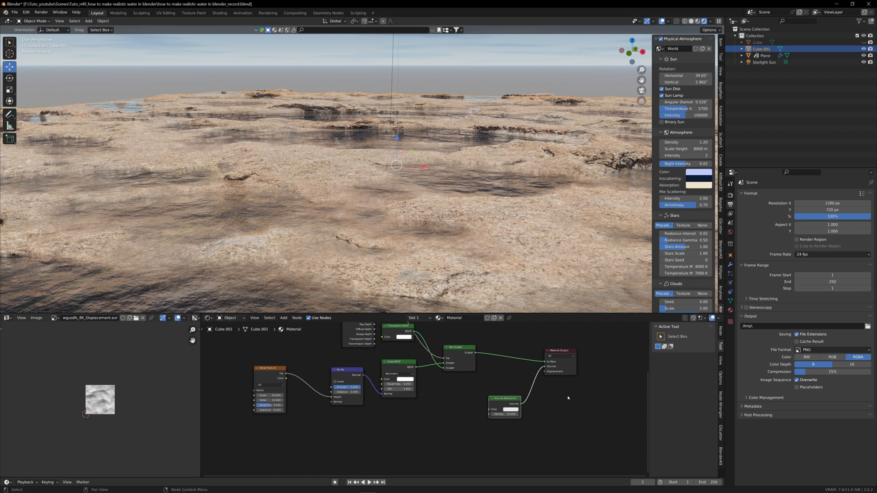
# Step: Add an Add Shader and a Principled Volume so both volume shaders combine before the output
pyautogui.write('add sh')
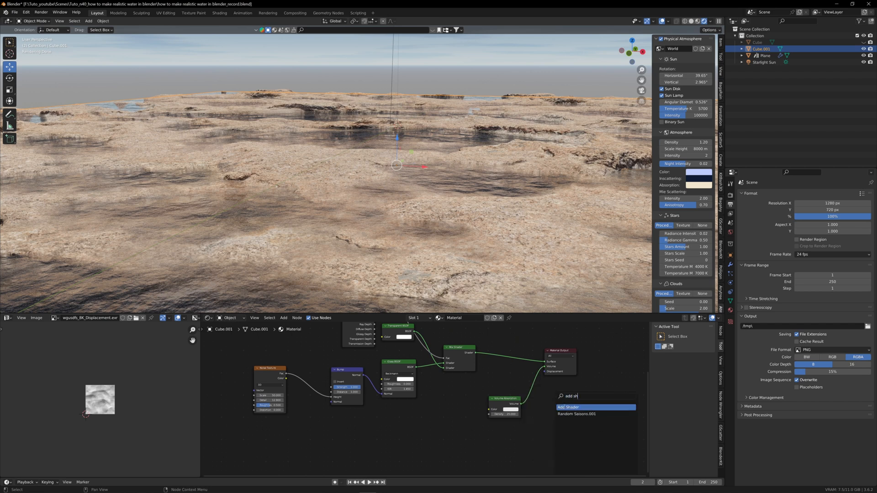
pyautogui.click(567, 407)
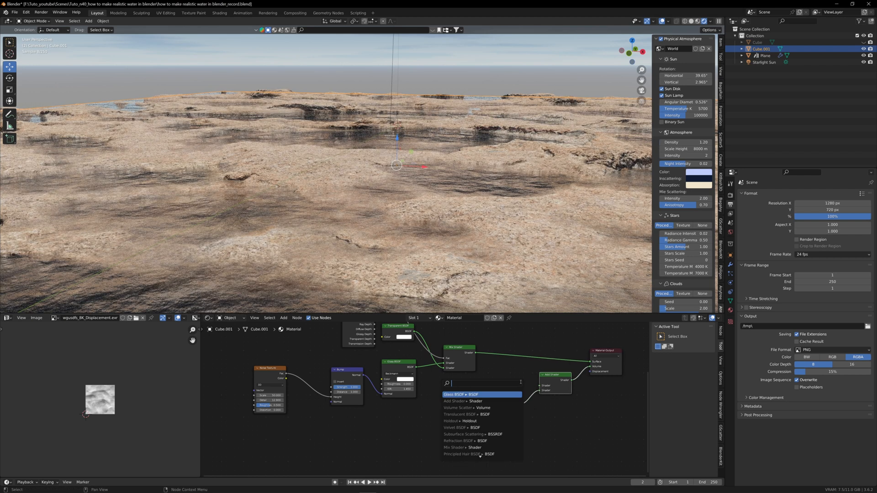
pyautogui.write('princ')
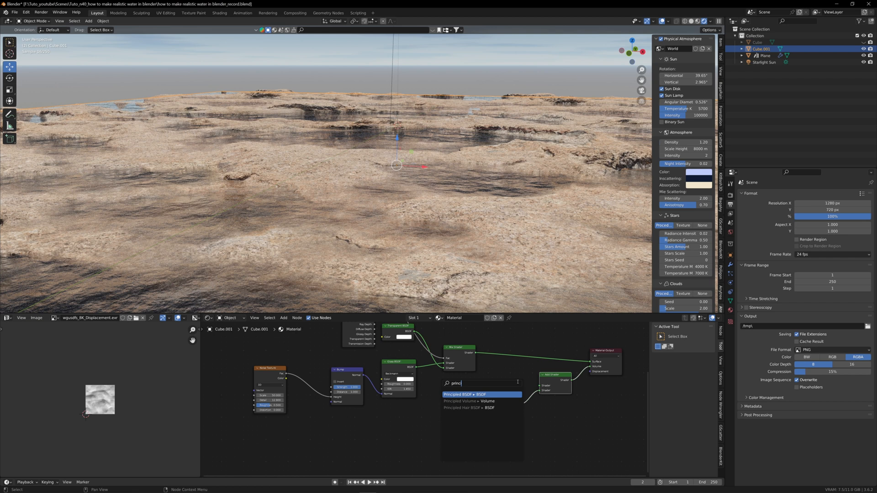
pyautogui.click(467, 394)
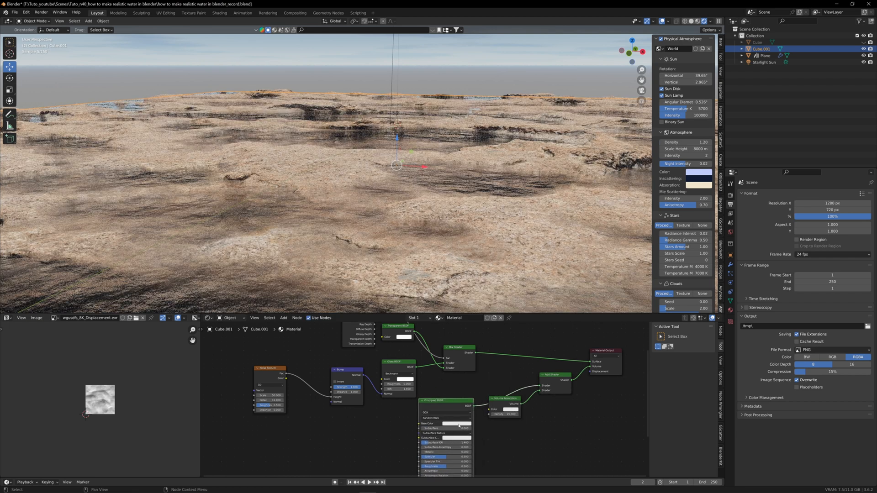
pyautogui.click(449, 422)
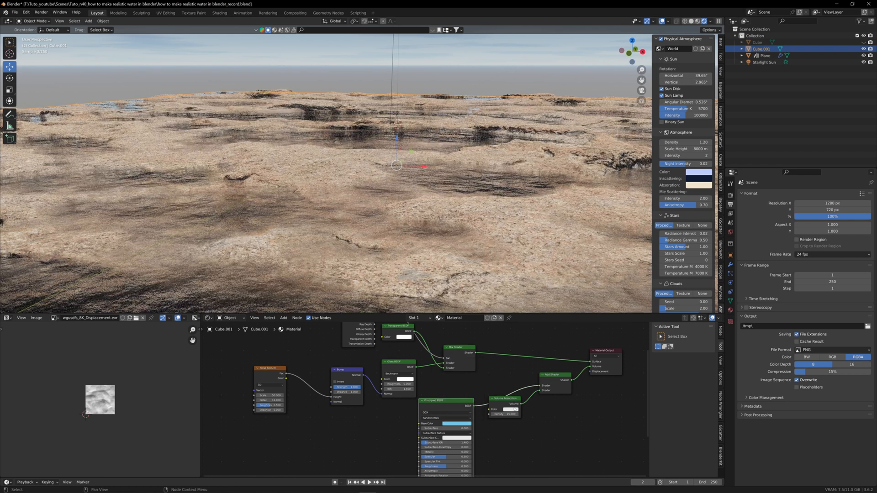
pyautogui.click(513, 409)
pyautogui.write('mix')
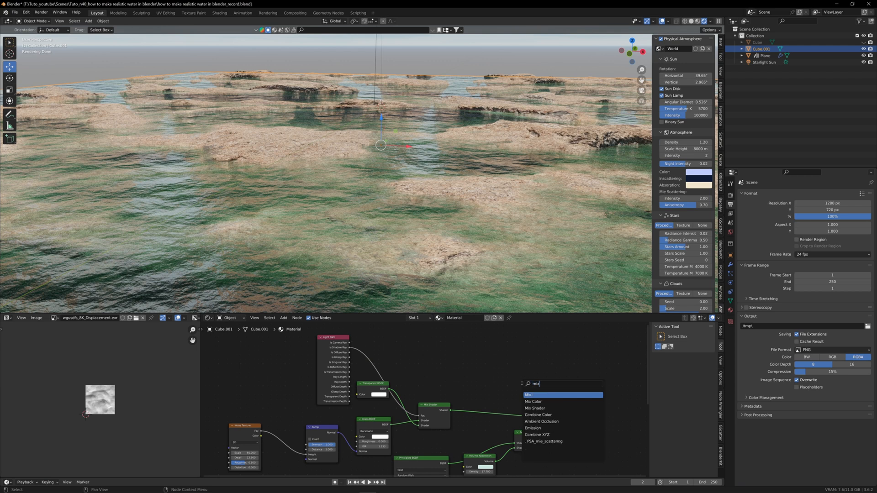
# Step: Place a second Mix Shader before the output and search for a Principled shader to blend in
pyautogui.click(534, 407)
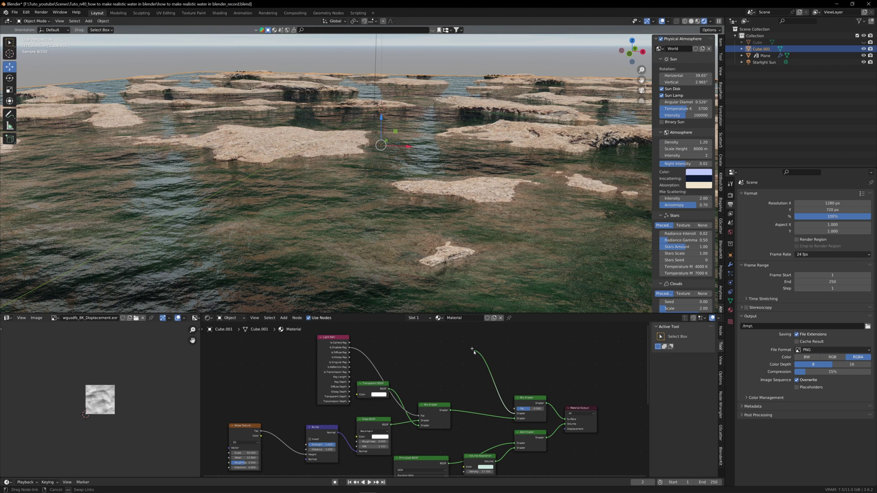
pyautogui.write('prin')
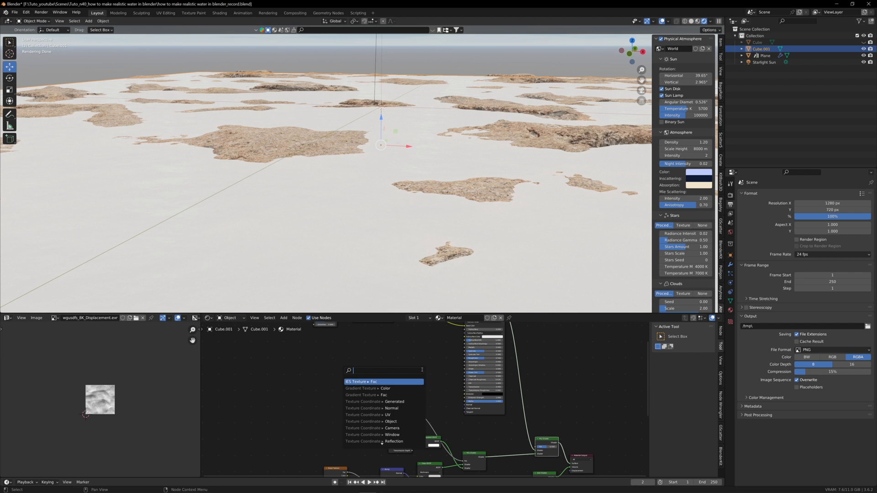
# Step: Add an Ambient Occlusion node and two Color Ramp nodes to shape the foam mask
pyautogui.write('ambien')
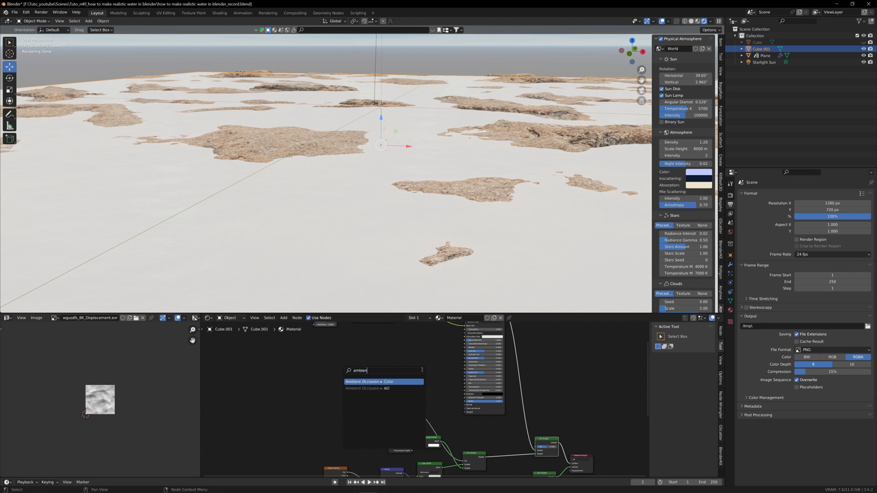
pyautogui.click(367, 381)
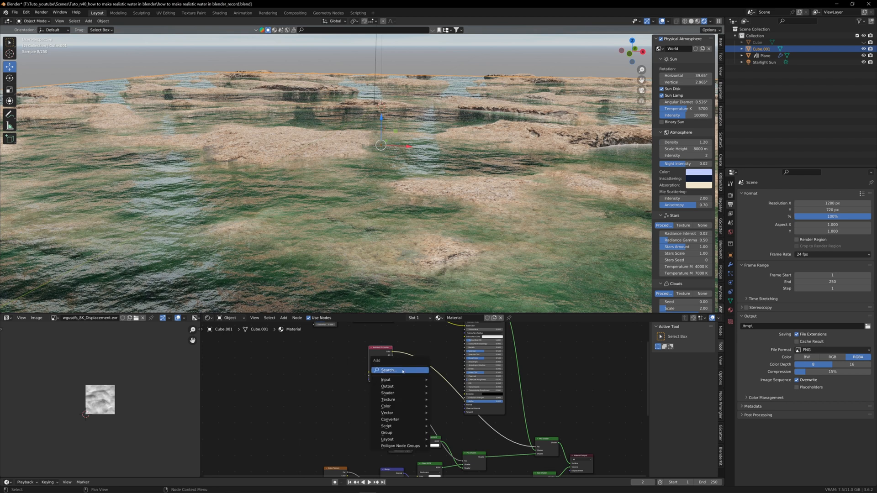
pyautogui.write('ramp')
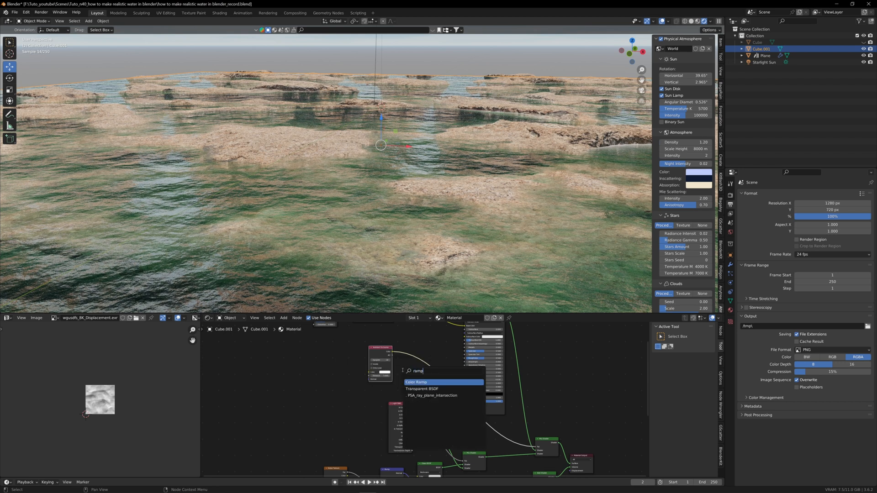
pyautogui.click(417, 382)
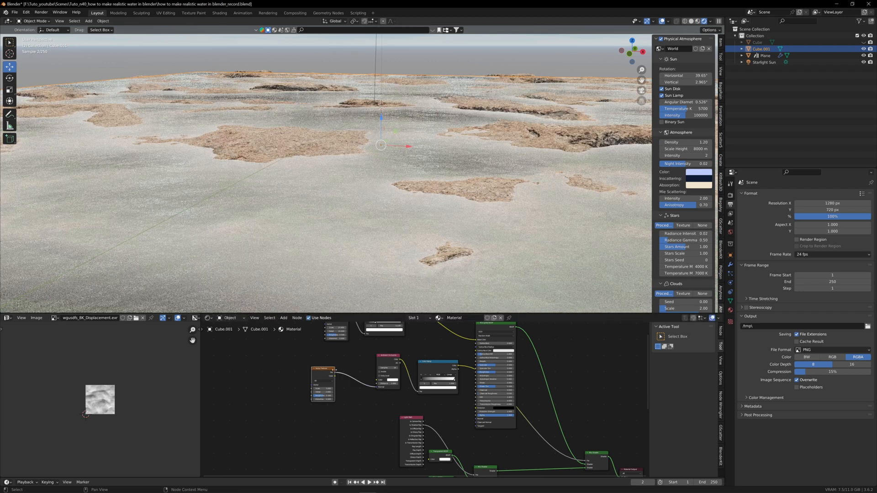
pyautogui.write('ramp')
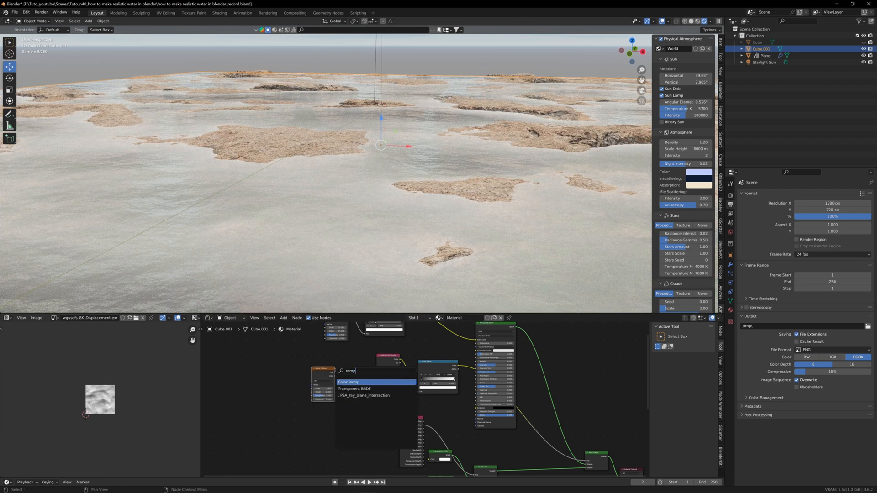
pyautogui.click(349, 382)
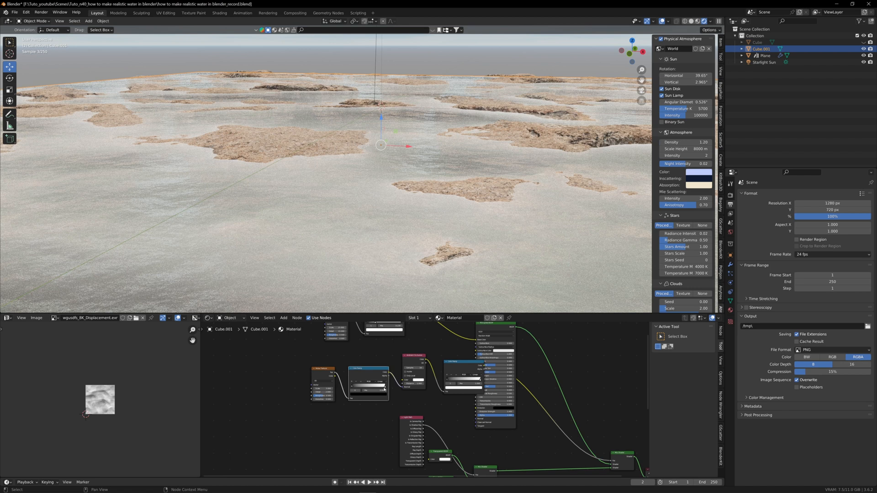